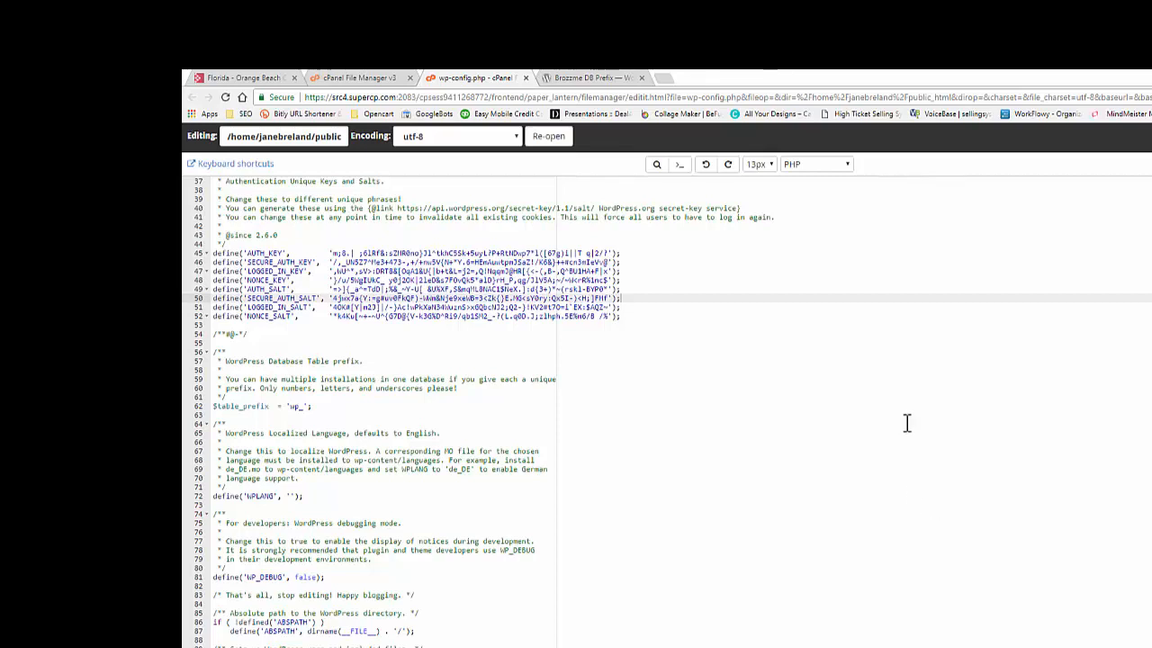
mouse_move(913, 410)
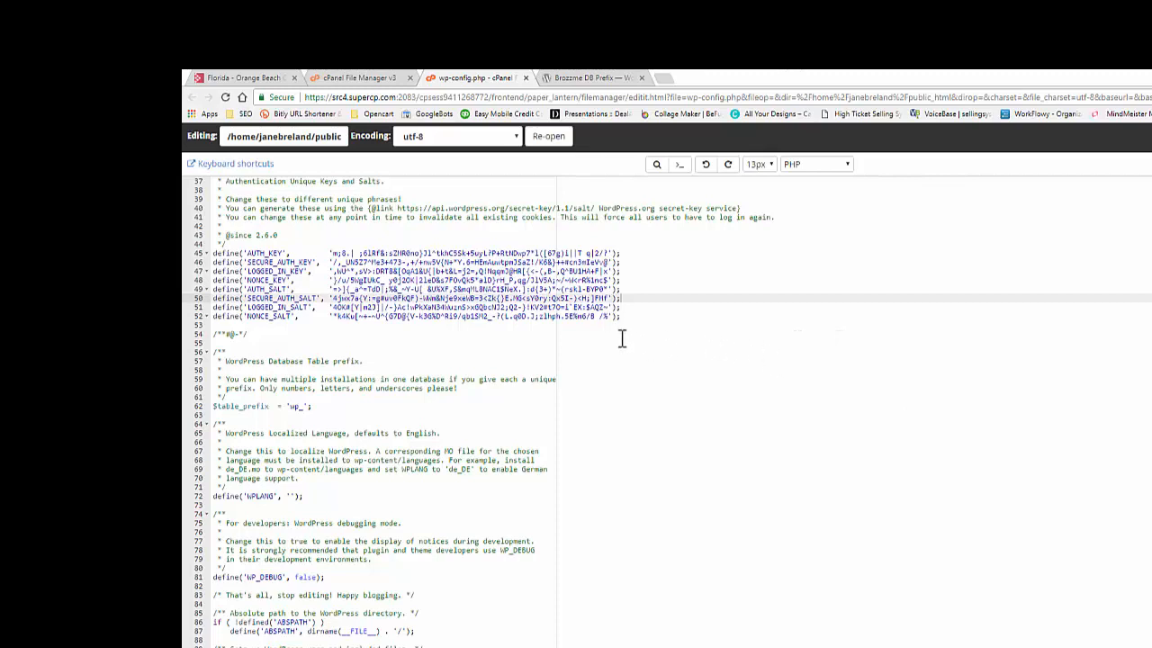
Step: Select the eight key and salt definition lines, then return to the public_html file listing
click(265, 324)
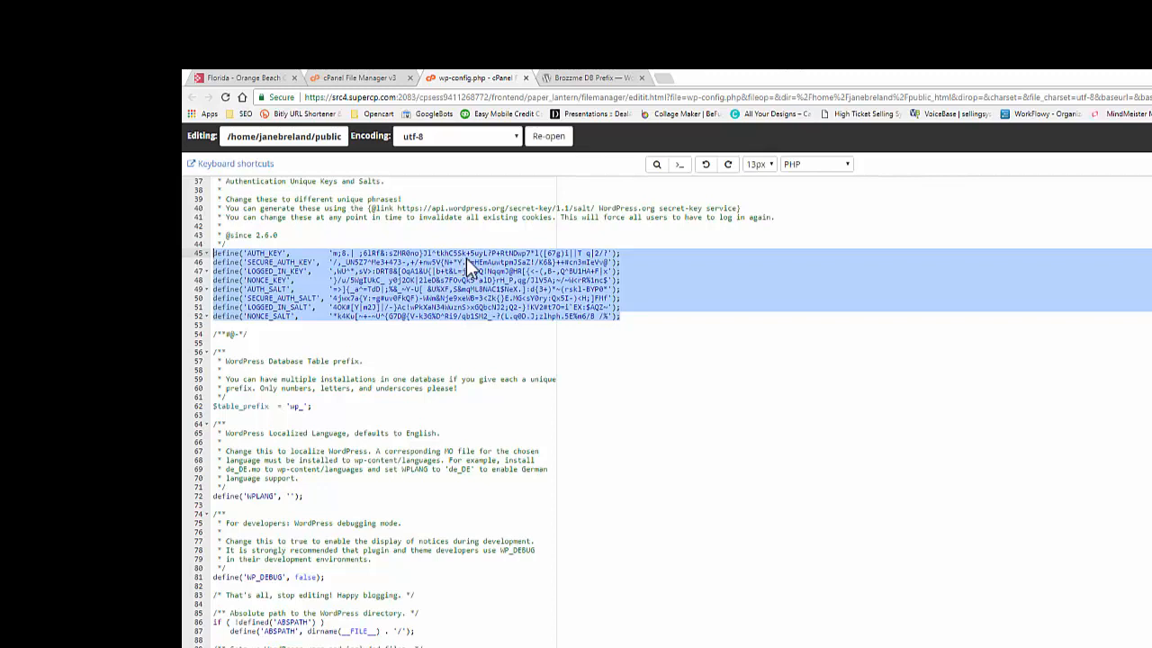
click(621, 316)
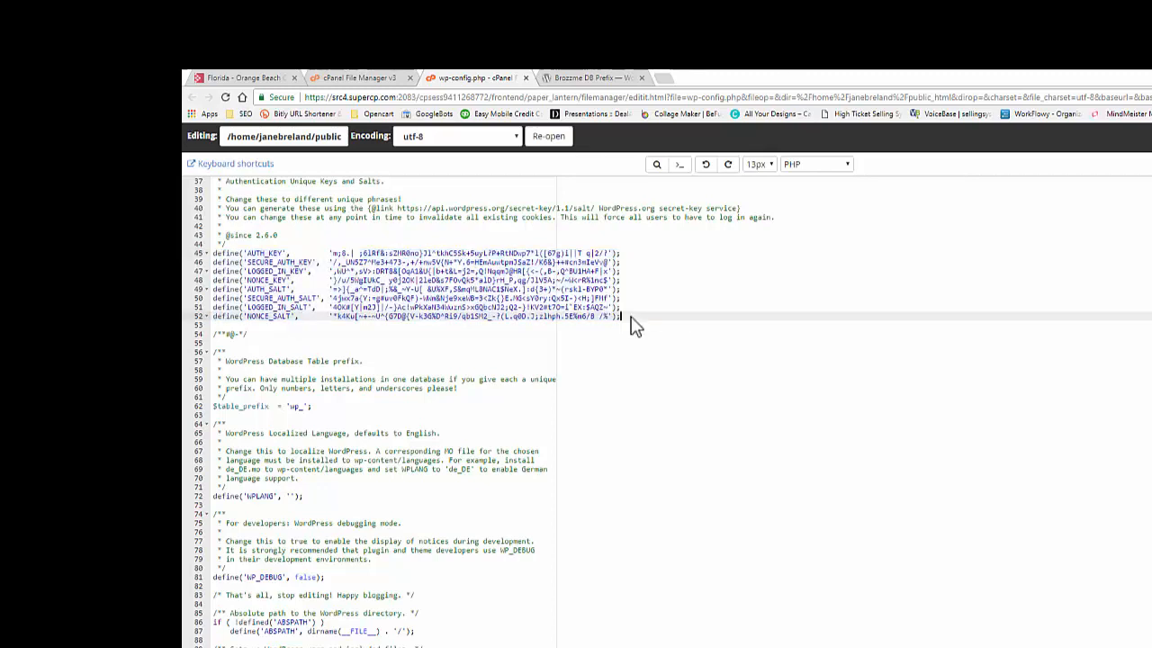
drag(218, 271, 621, 316)
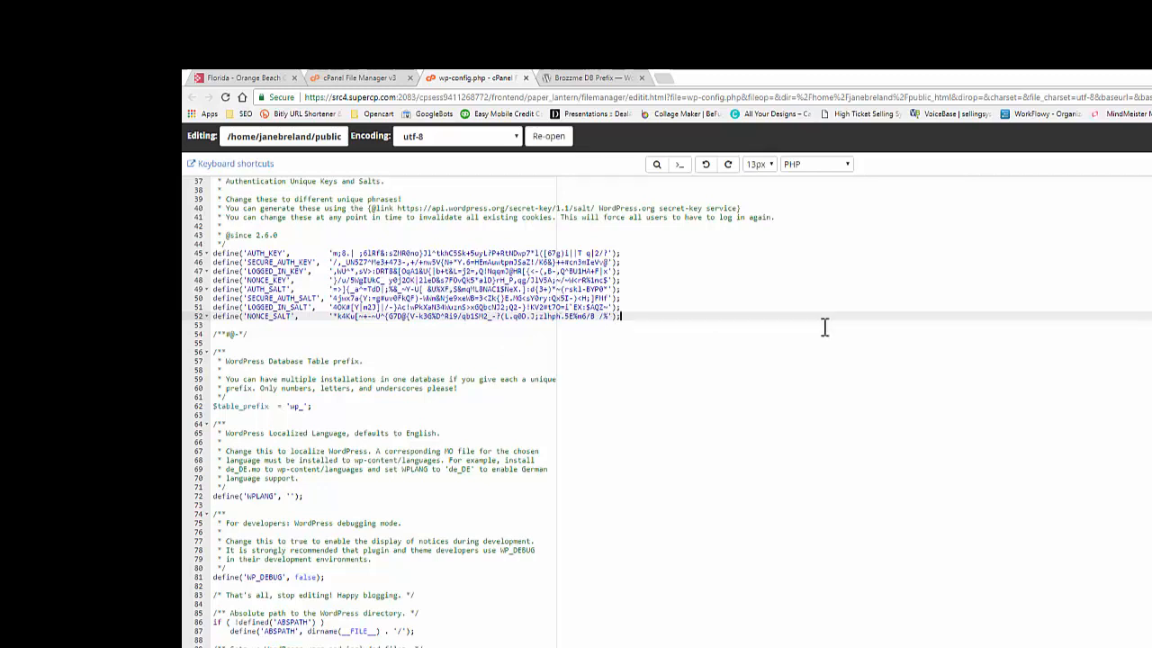
mouse_move(457, 303)
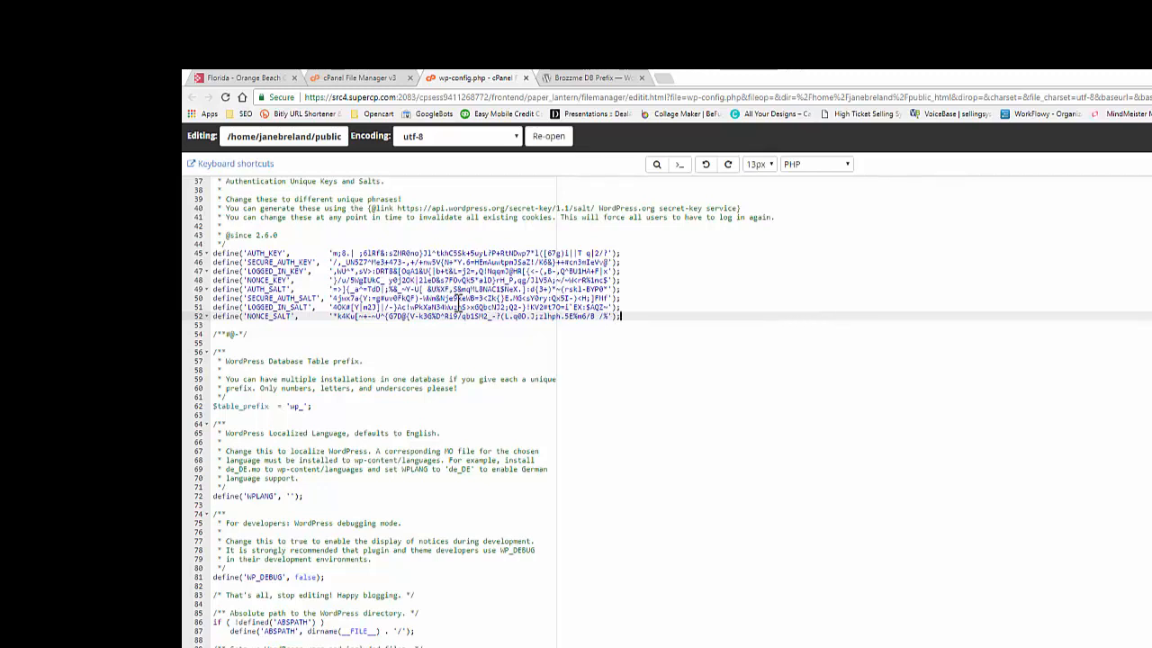
drag(216, 288, 621, 315)
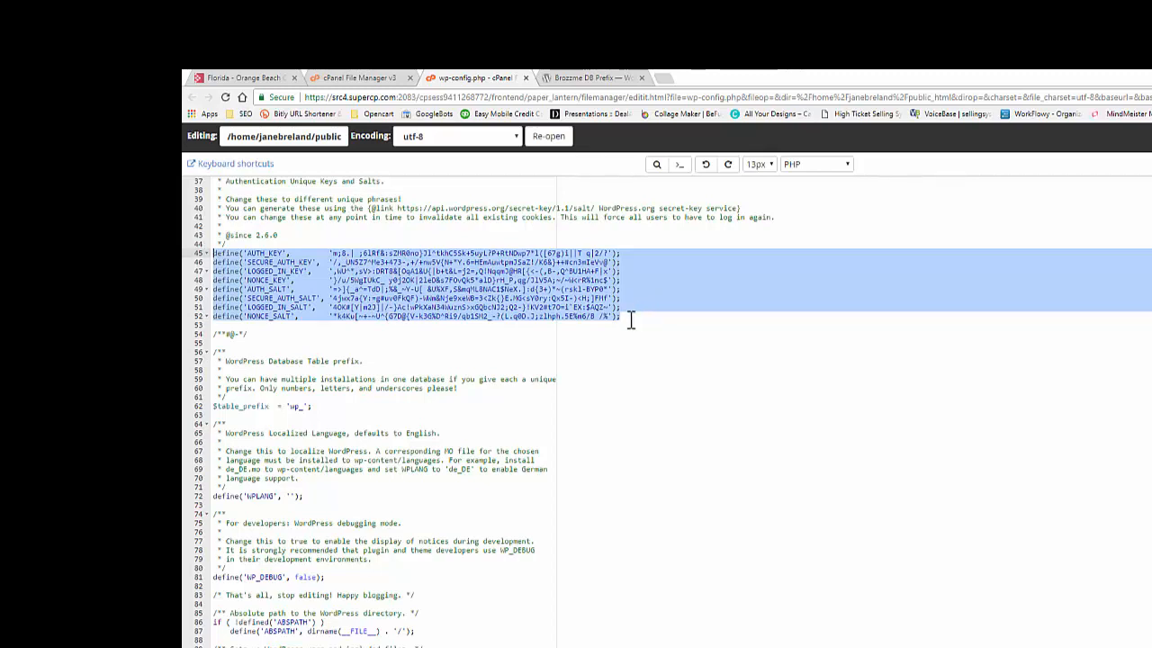
mouse_move(633, 325)
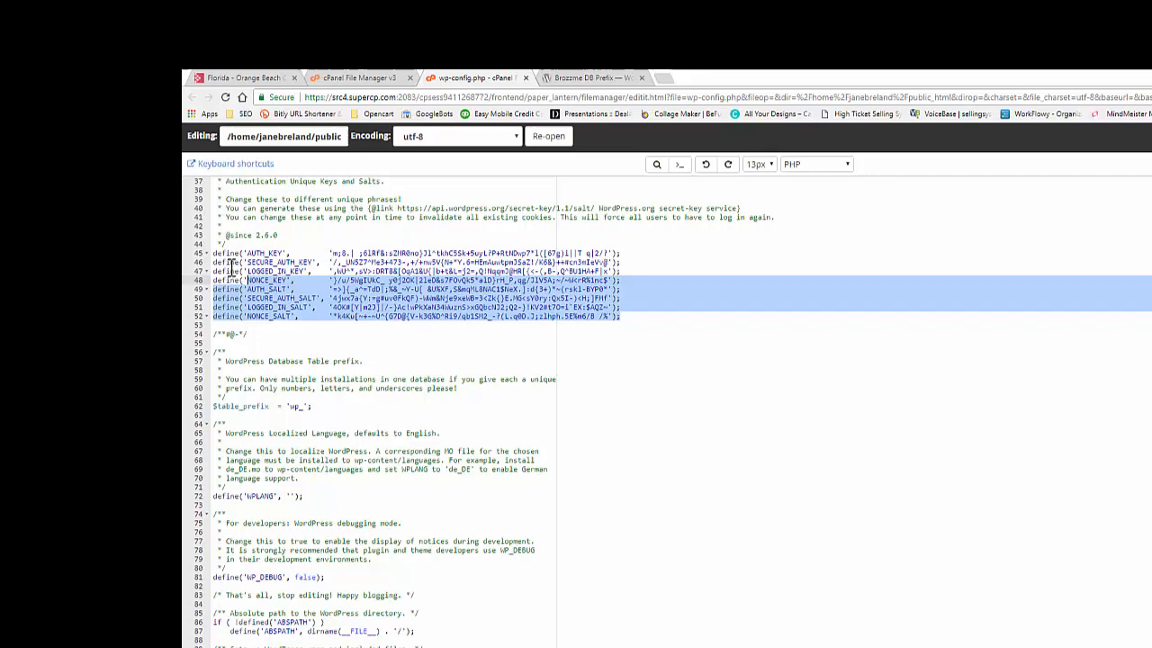
click(637, 316)
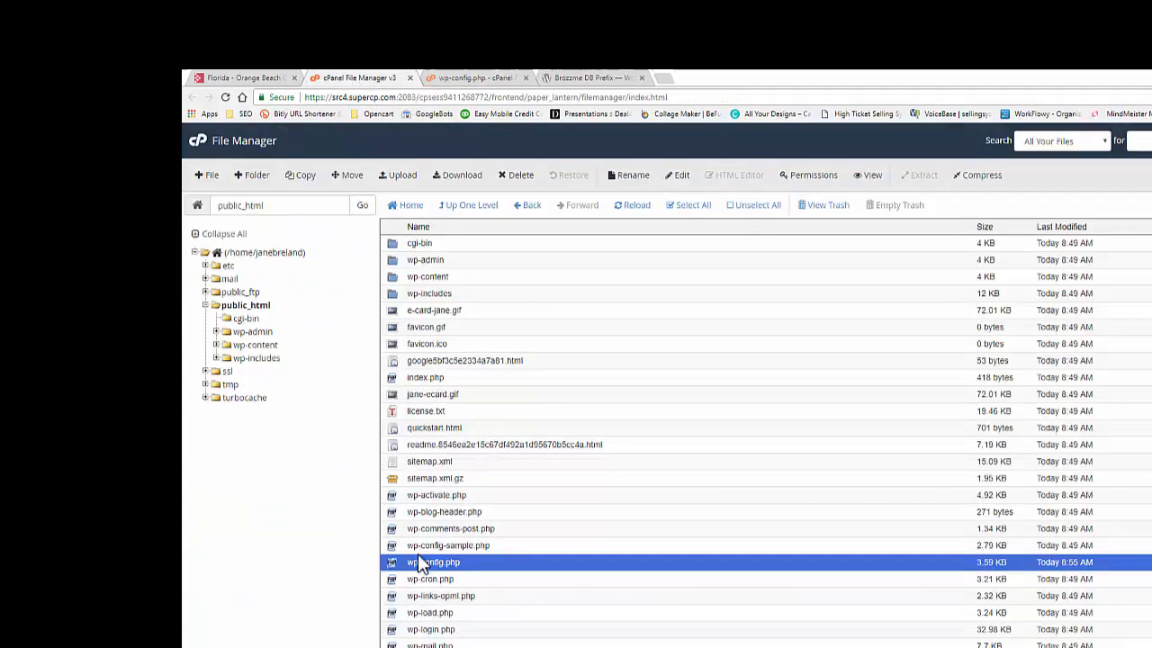
mouse_move(473, 576)
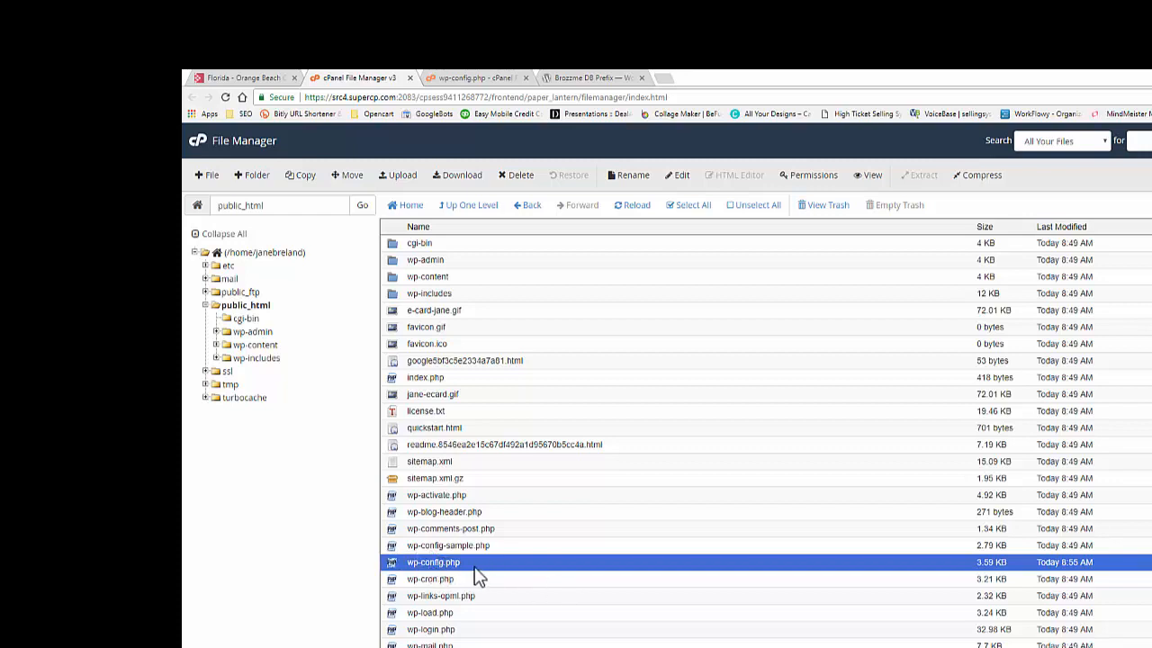
Step: Select wp-config.php and open it in the editor, confirming the encoding dialog
click(680, 175)
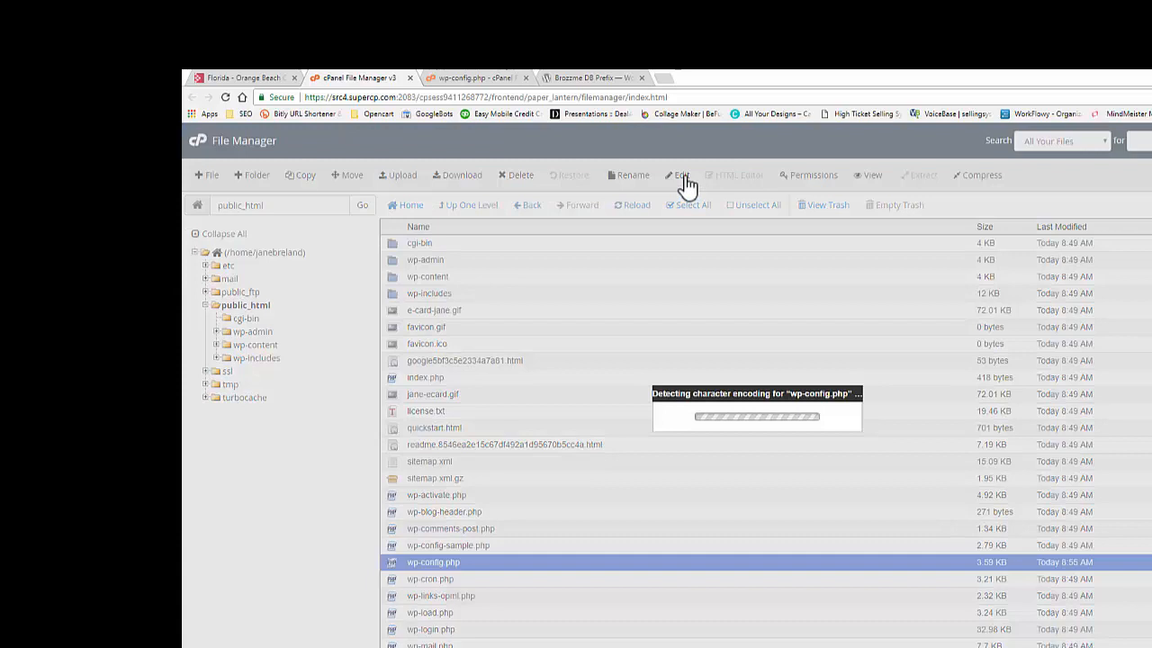
click(680, 174)
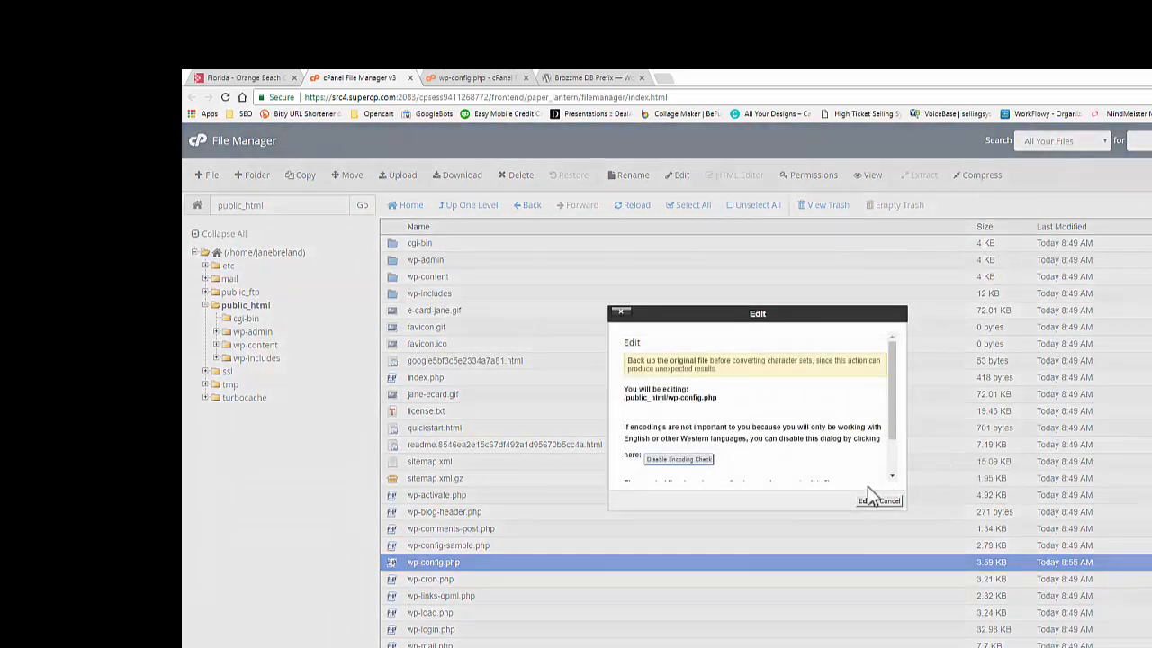
click(867, 500)
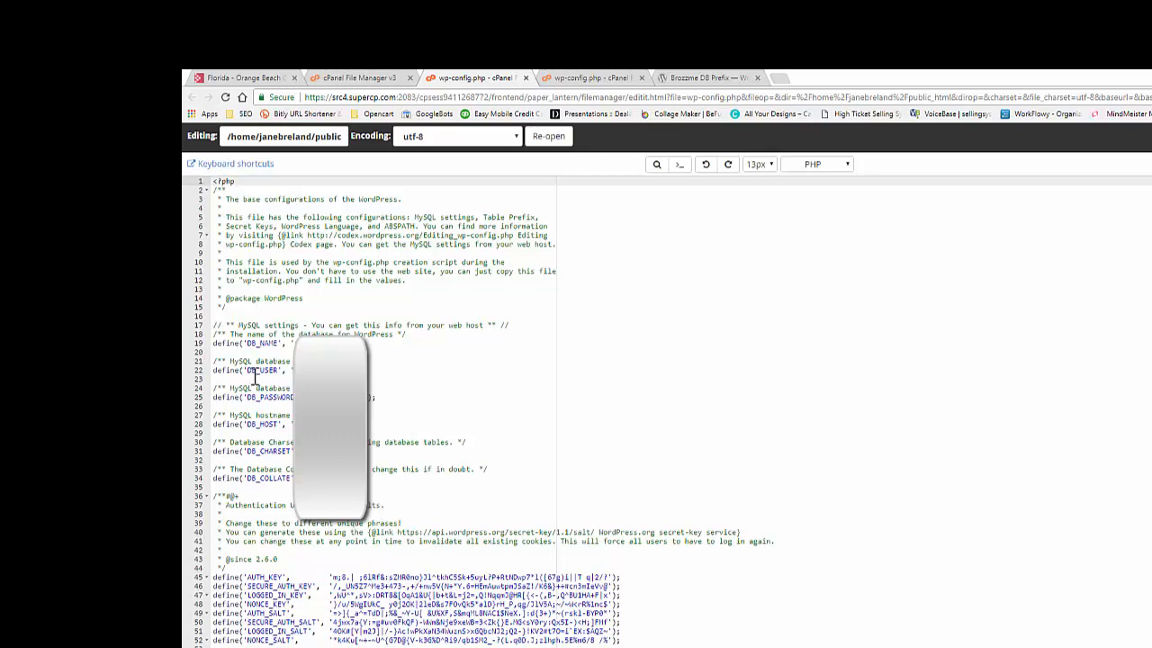
mouse_move(865, 499)
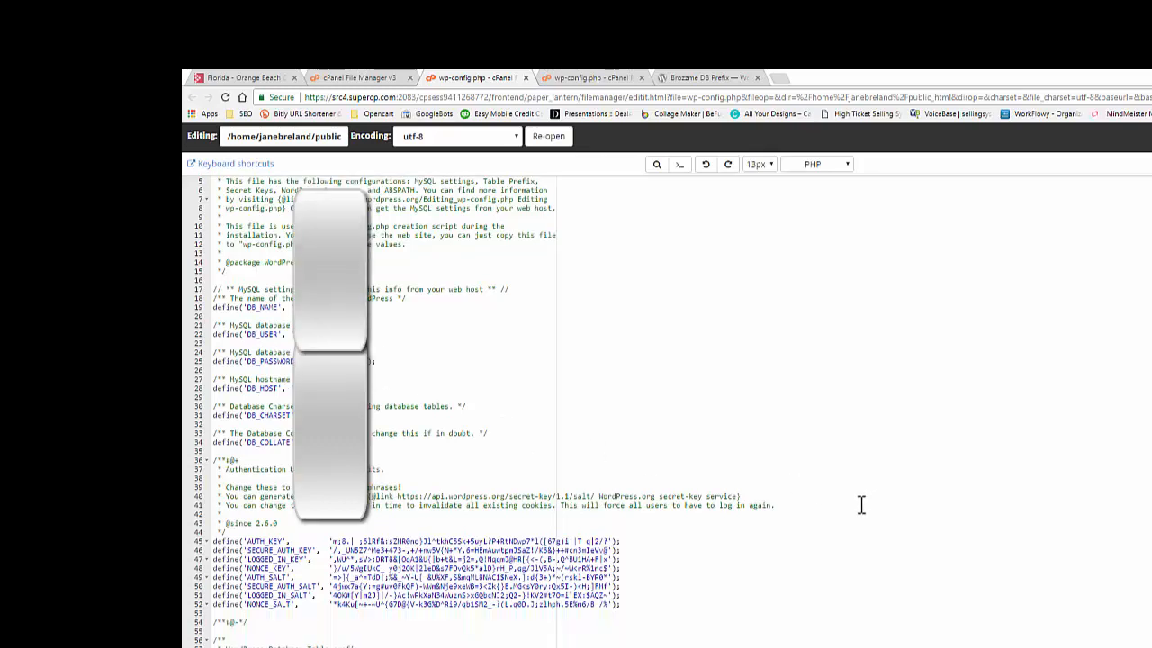
Step: Scroll wp-config.php down to the keys-and-salts section showing the api.wordpress.org generator URL
scroll(down, 3)
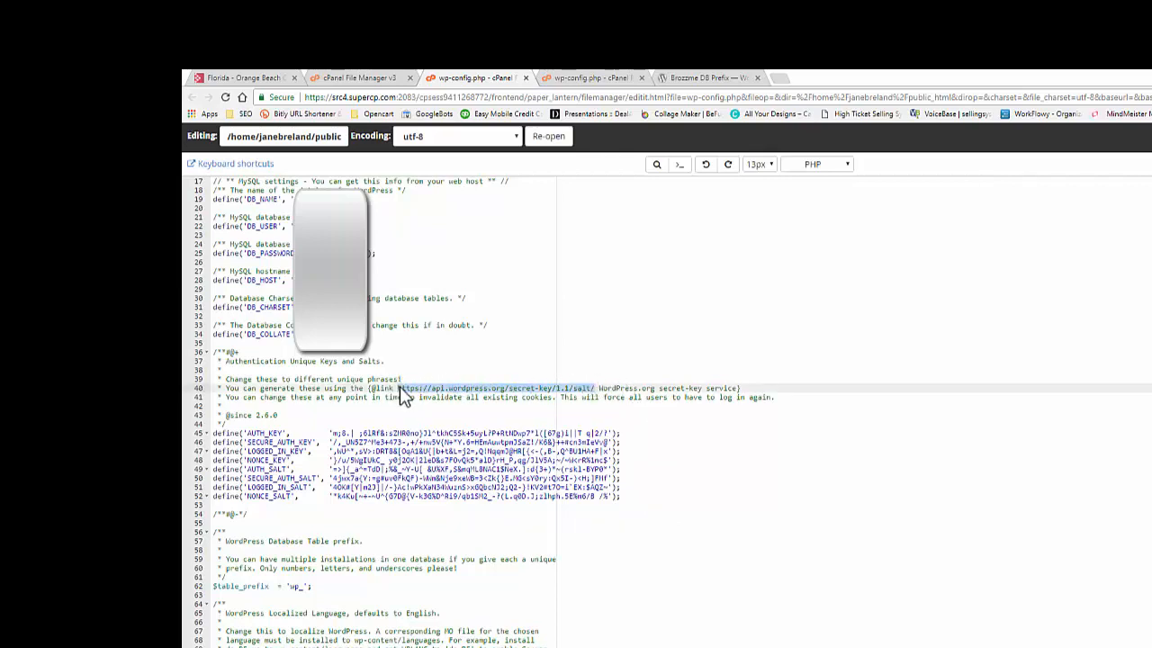
mouse_move(765, 138)
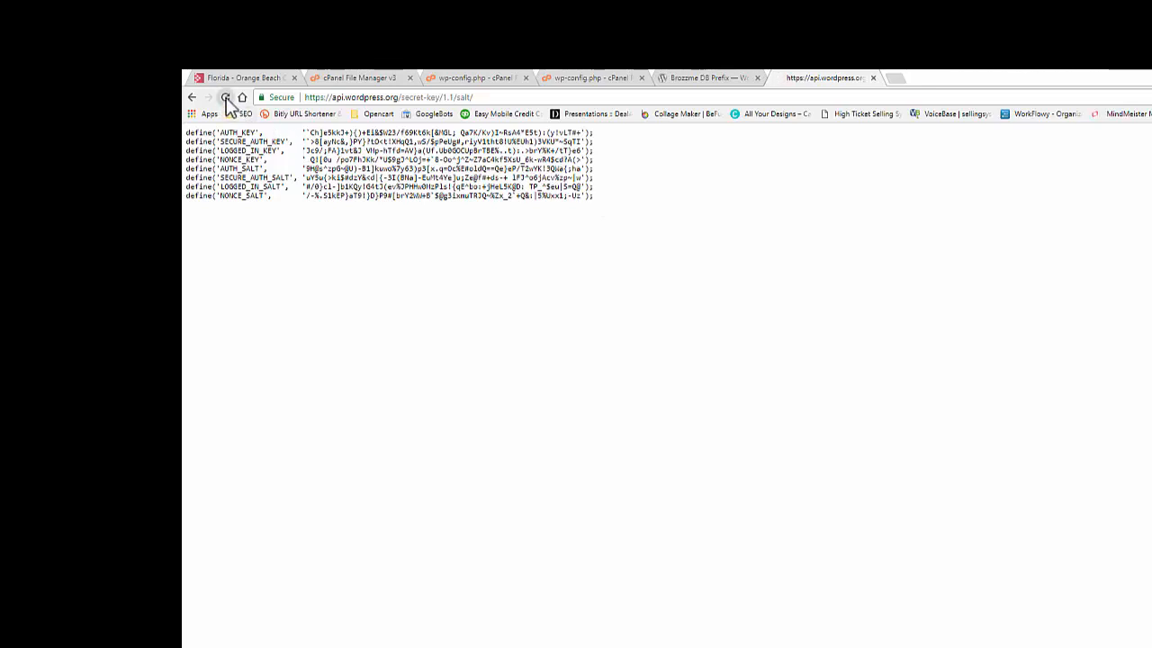
Step: Reload the secret-key API page for new values and select all eight generated define lines
click(227, 97)
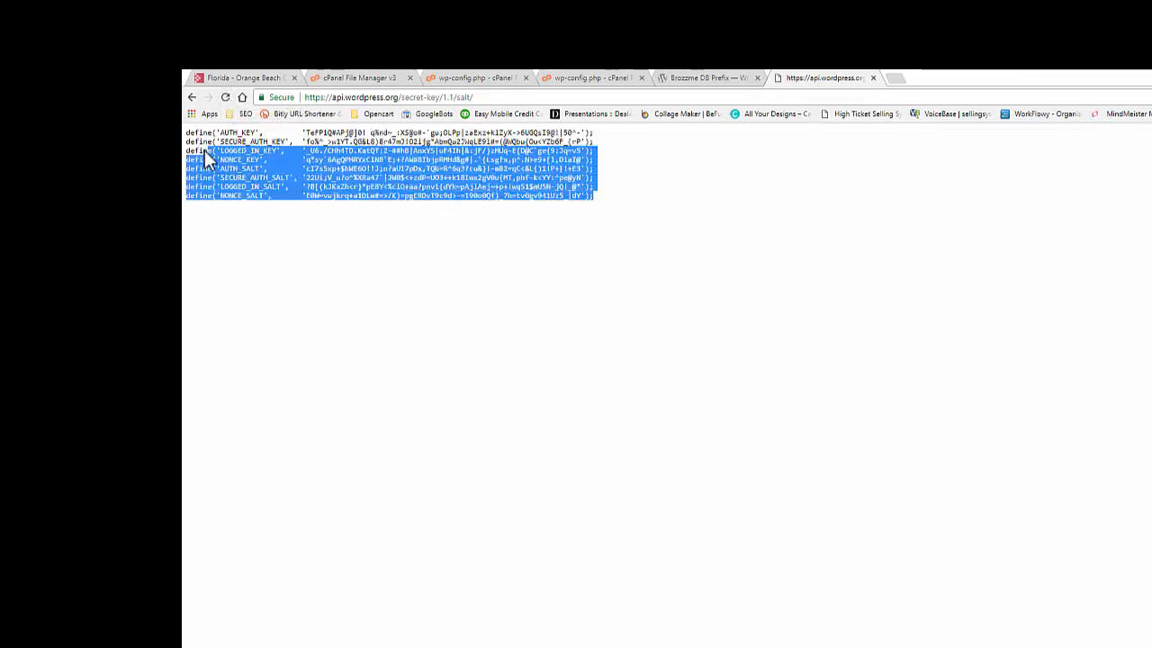
click(589, 77)
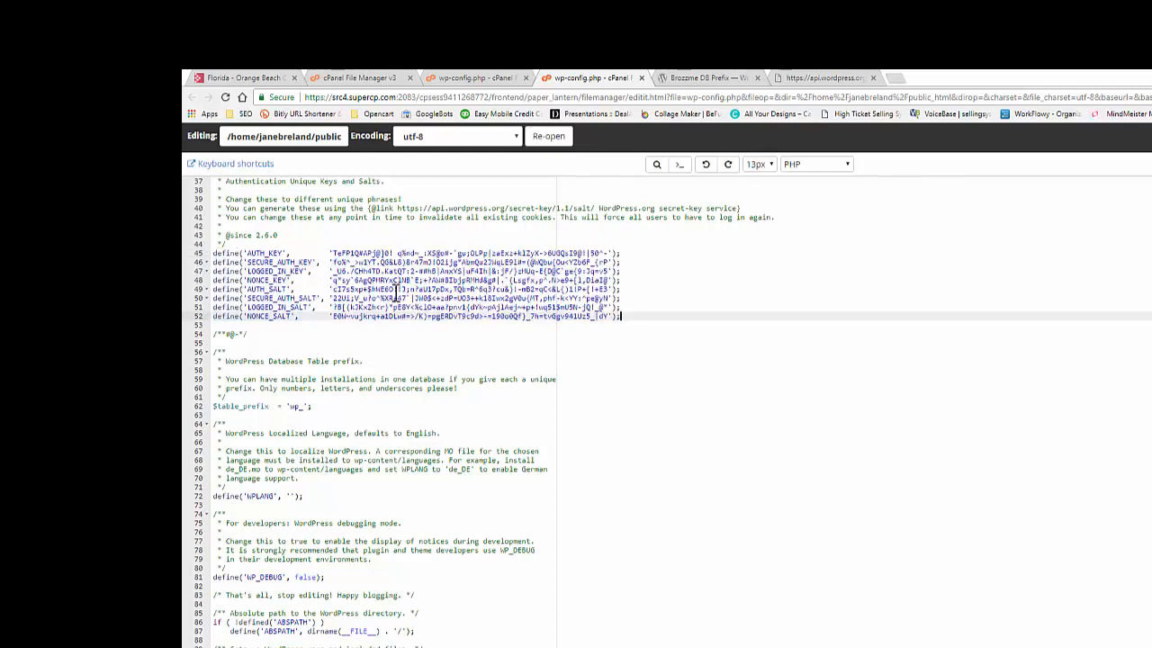
mouse_move(815, 225)
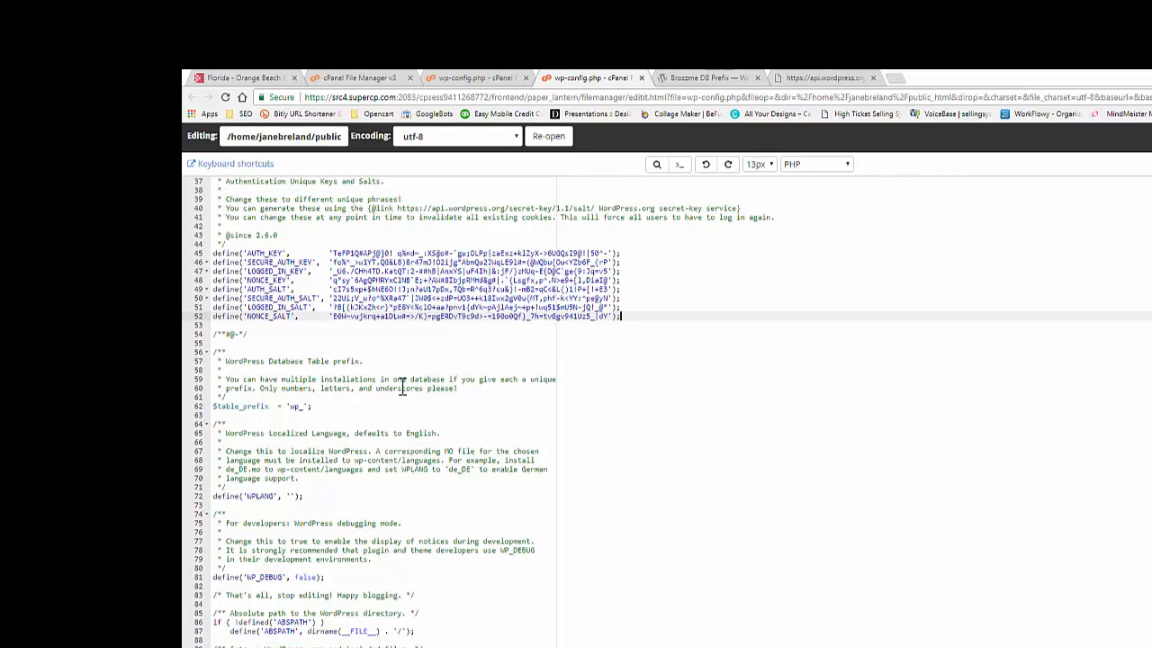
mouse_move(345, 414)
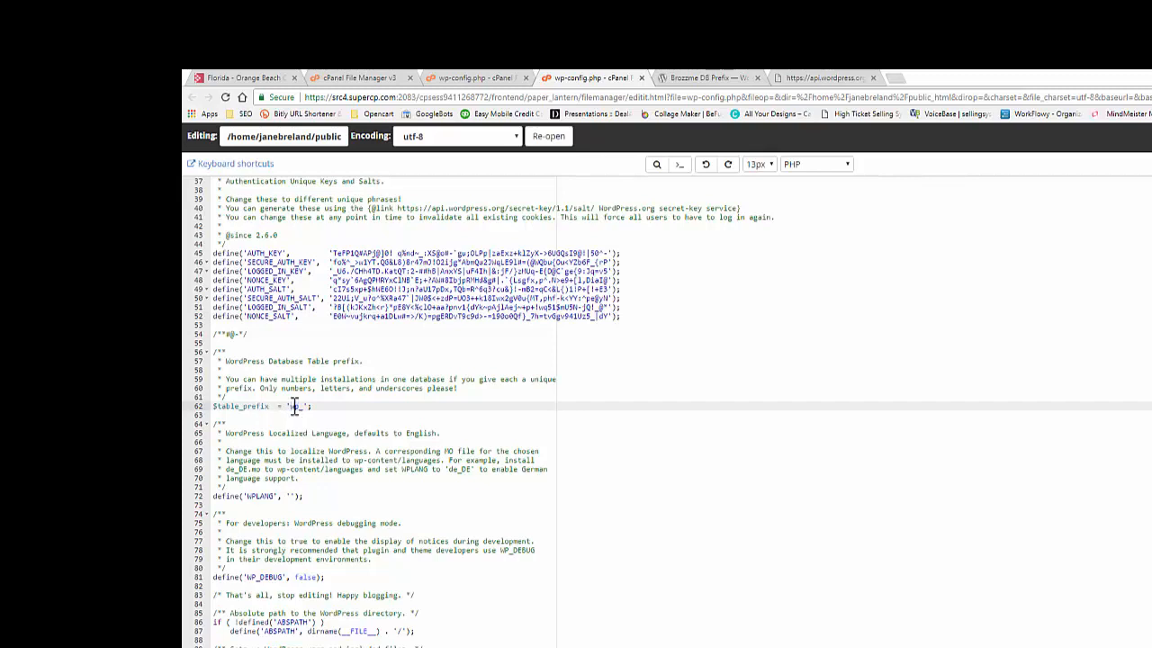
text(WP_)
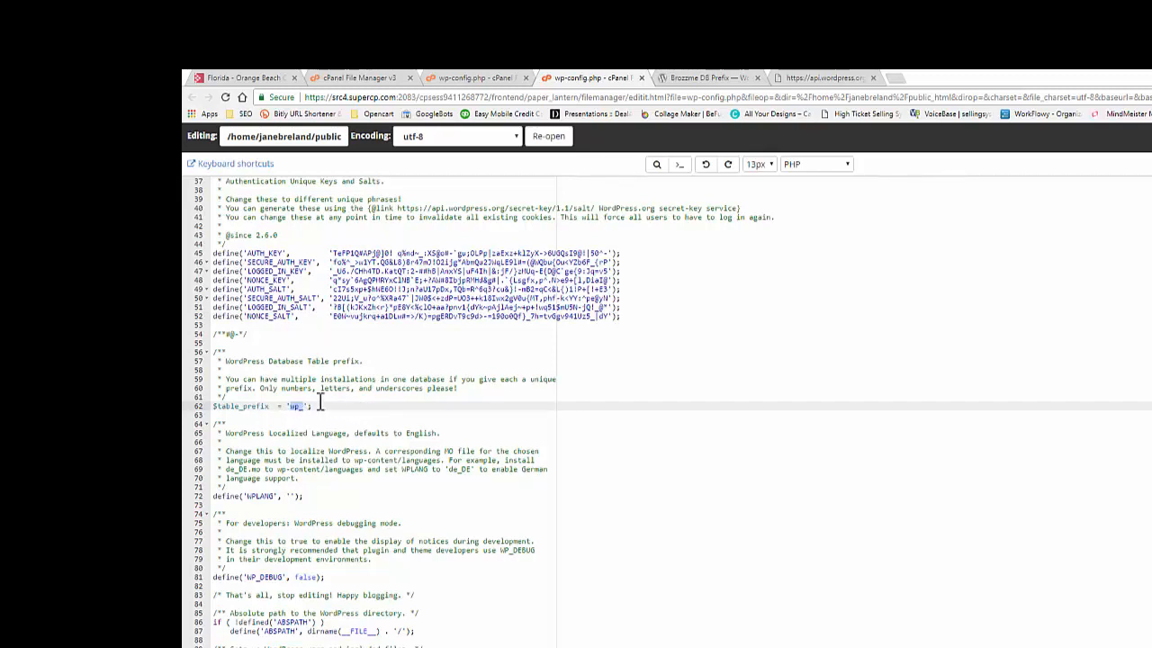
mouse_move(346, 454)
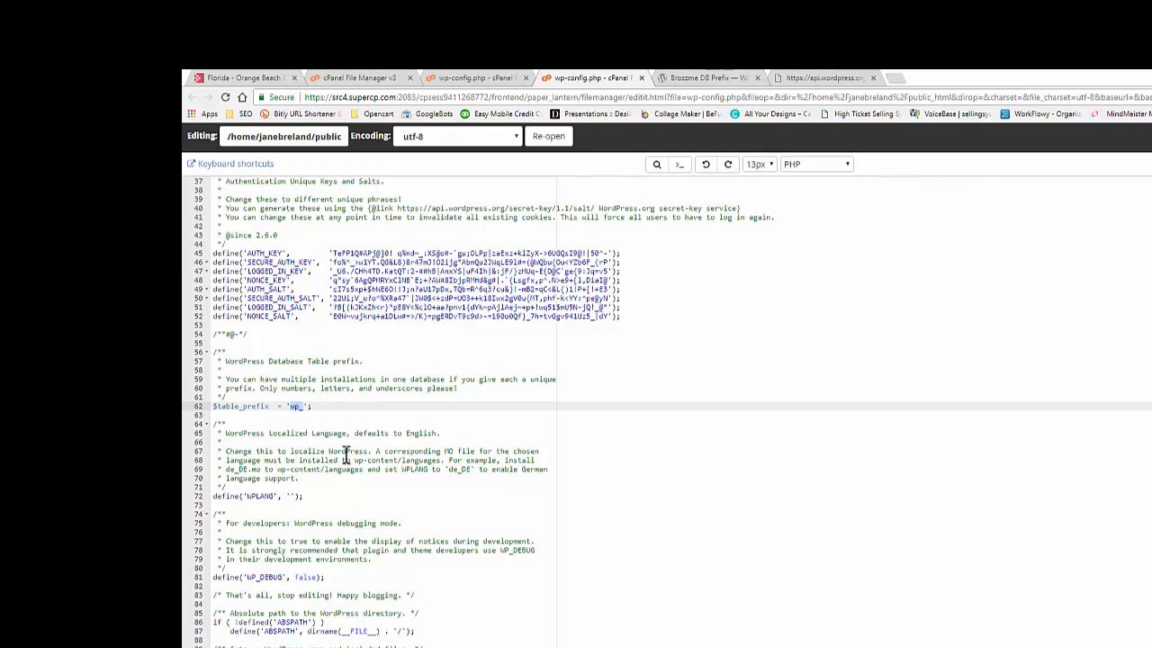
click(301, 406)
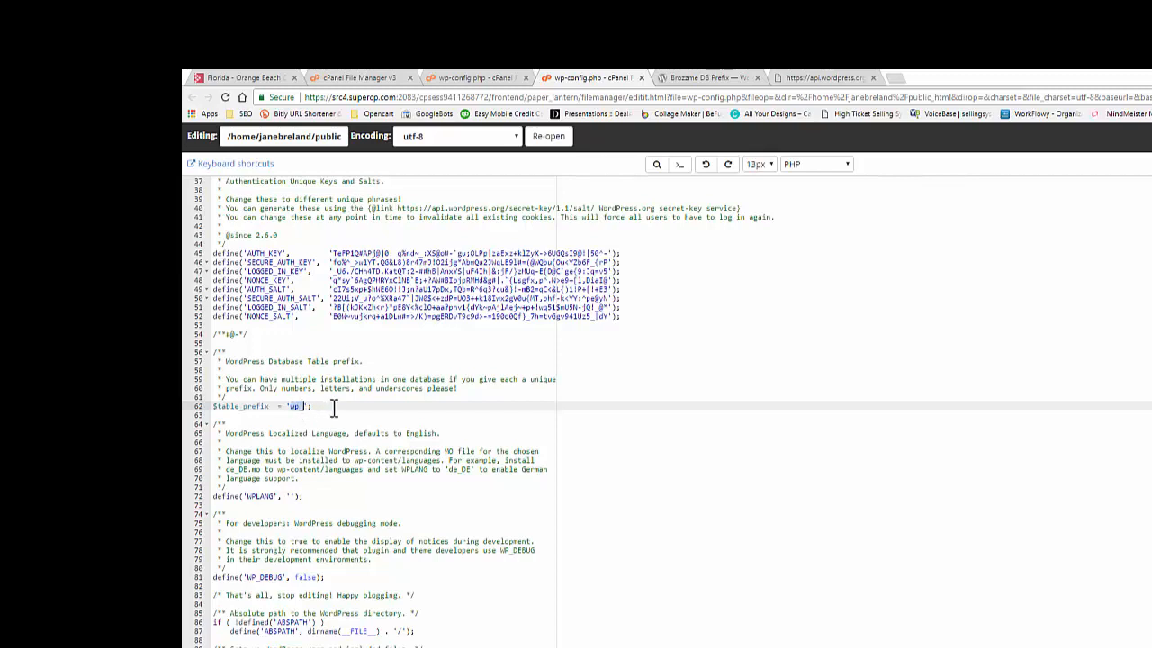
mouse_move(354, 416)
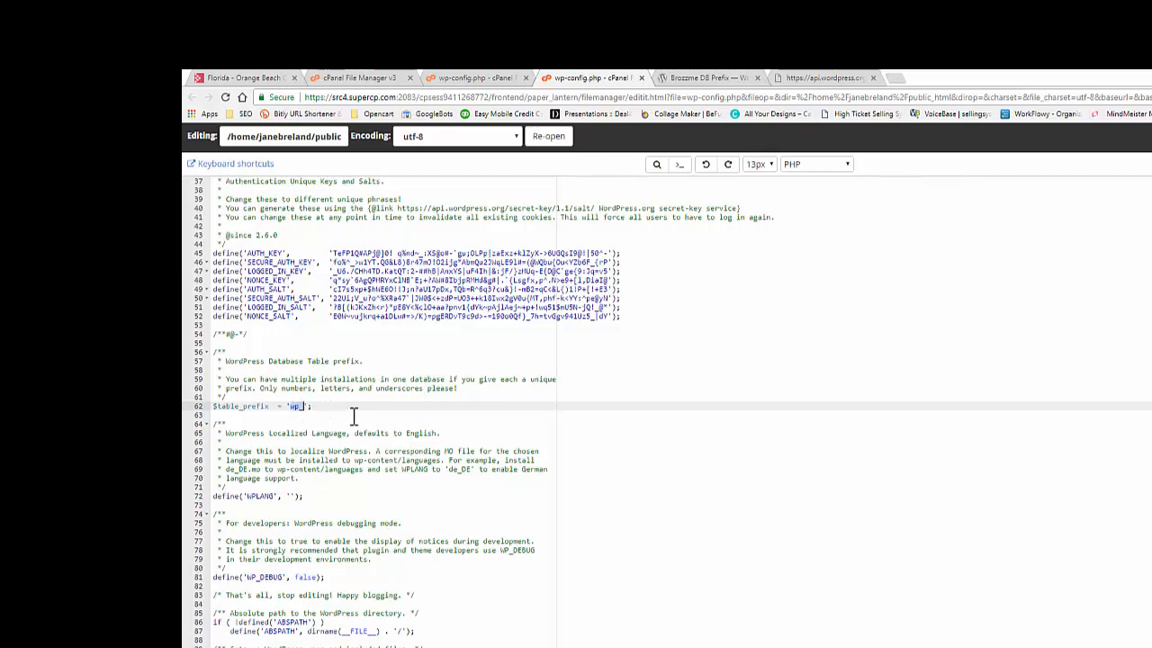
mouse_move(441, 417)
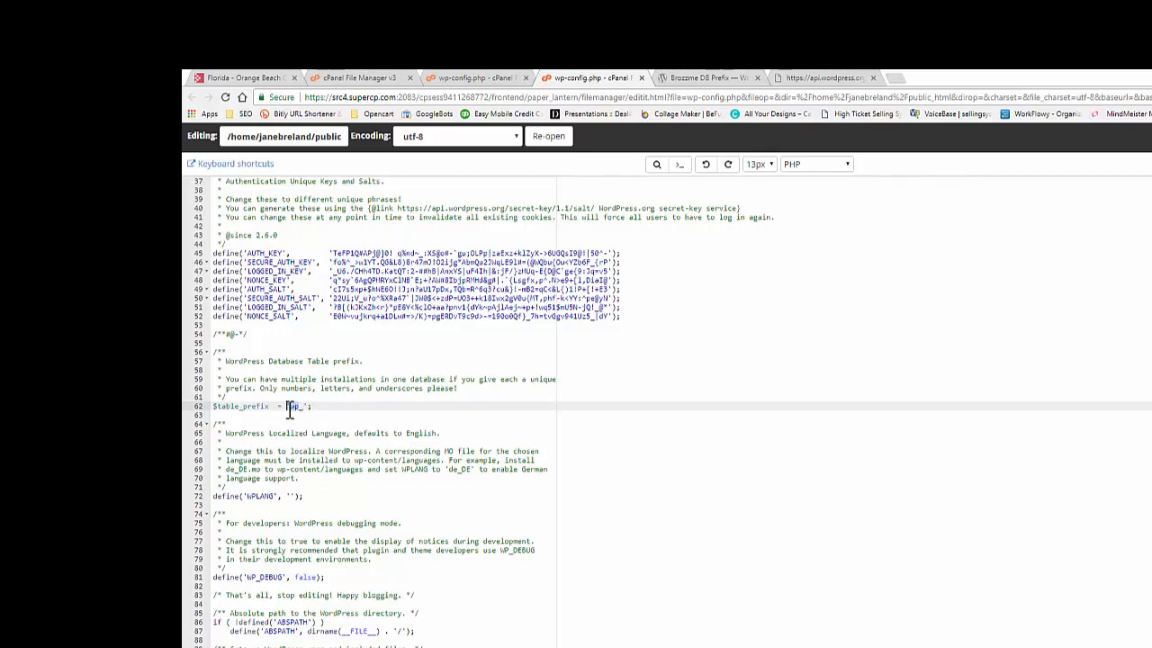
mouse_move(710, 448)
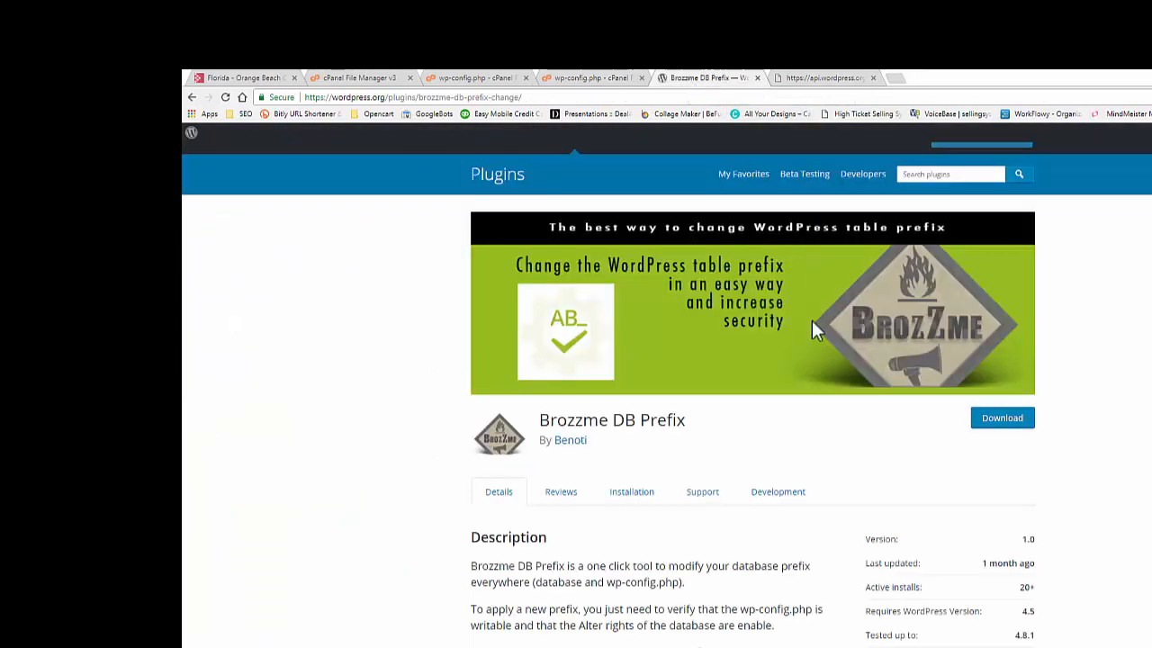
mouse_move(680, 583)
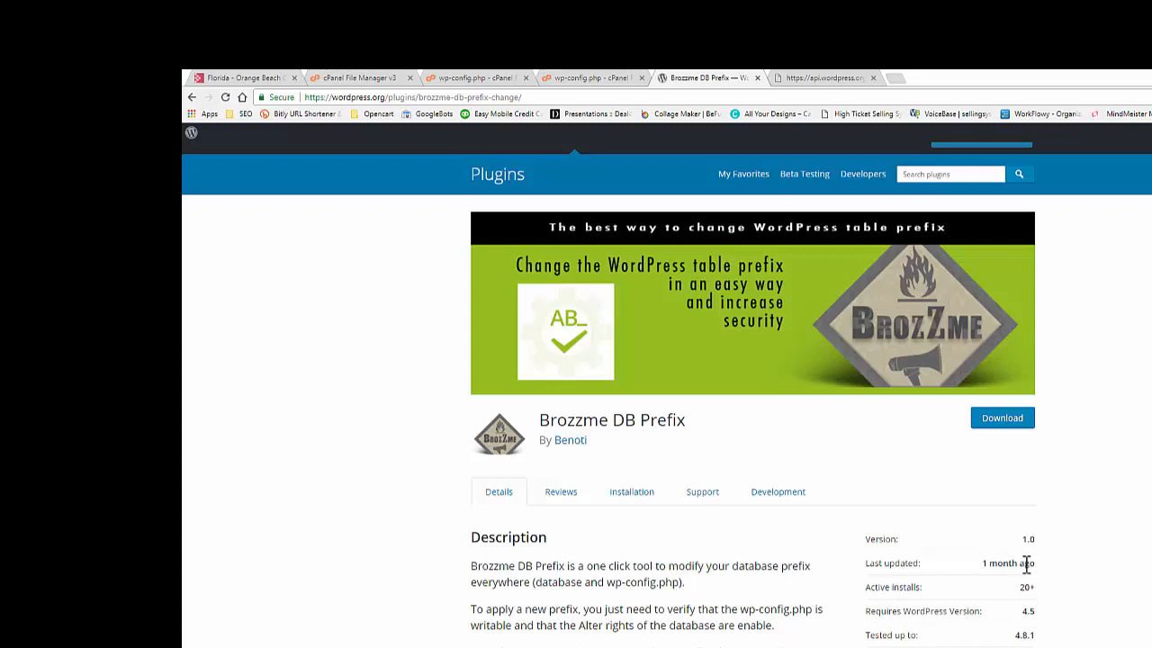
Step: Scroll through the Brozzme DB Prefix plugin page, then return to the wp-config.php editor
scroll(down, 3)
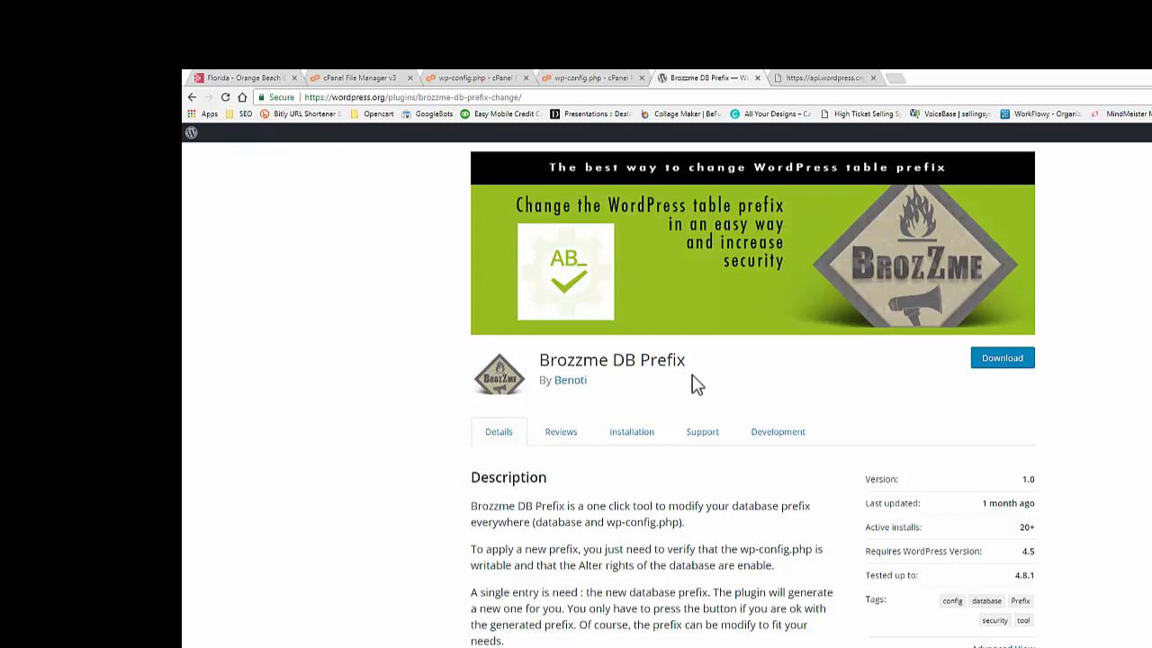
mouse_move(819, 513)
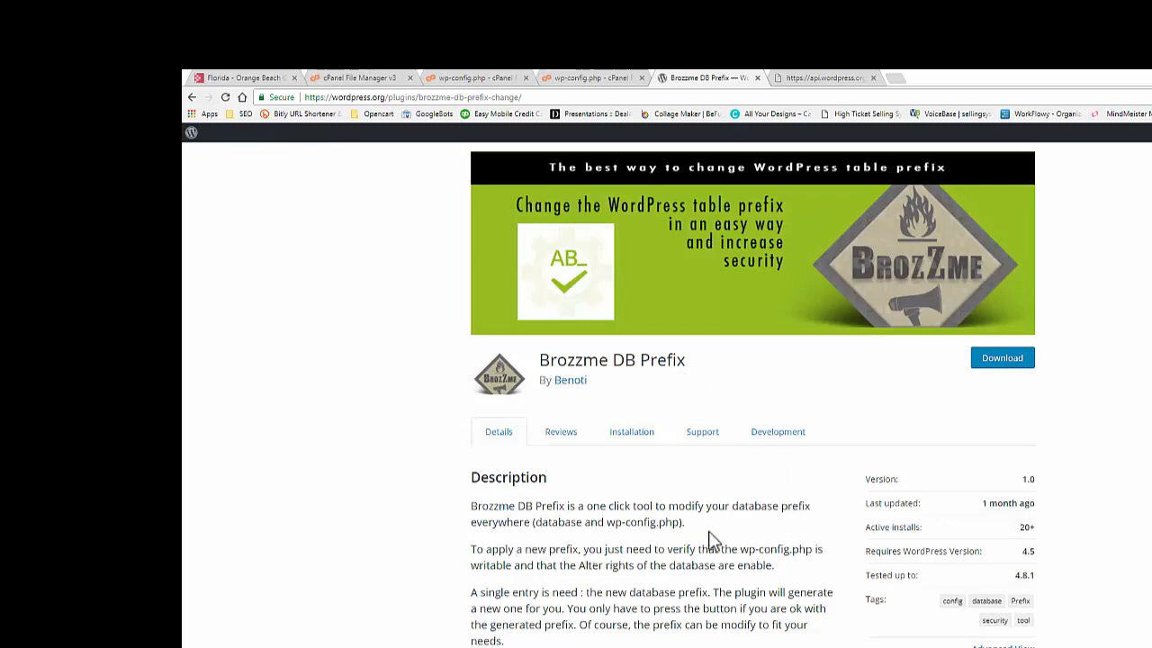
mouse_move(808, 472)
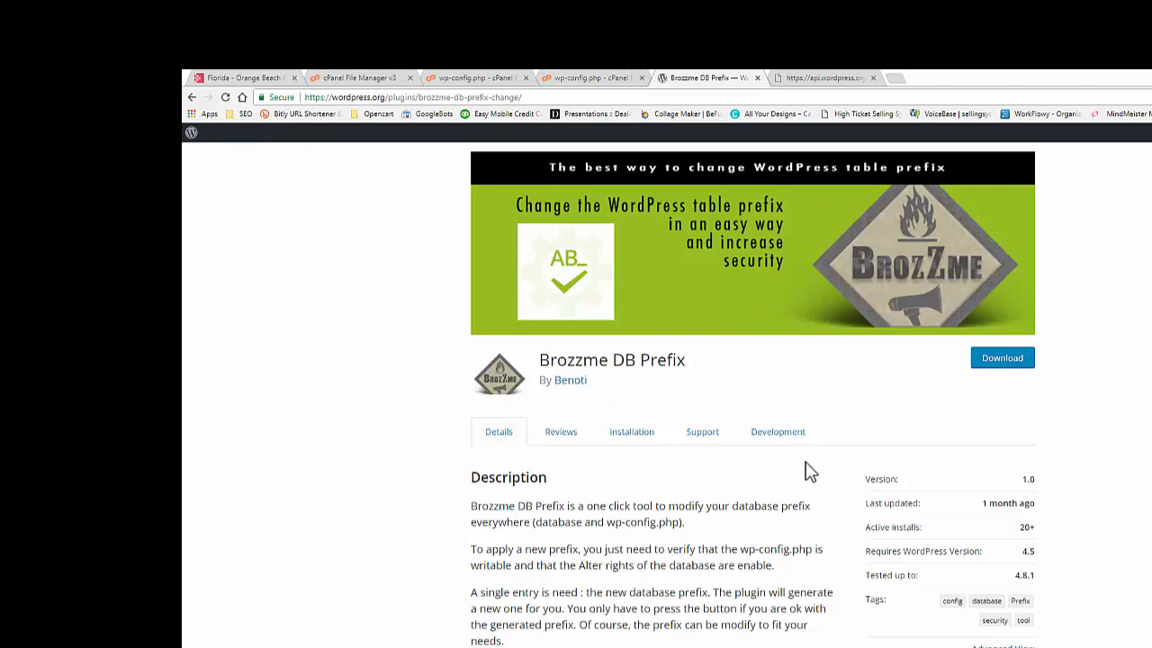
mouse_move(689, 86)
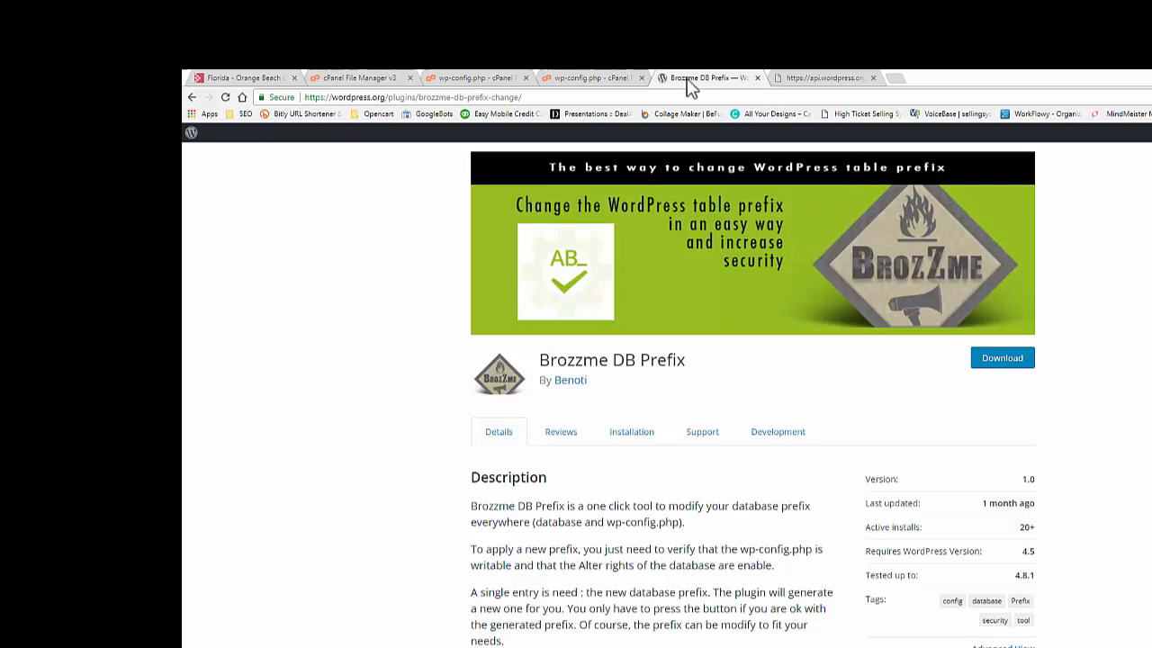
click(590, 77)
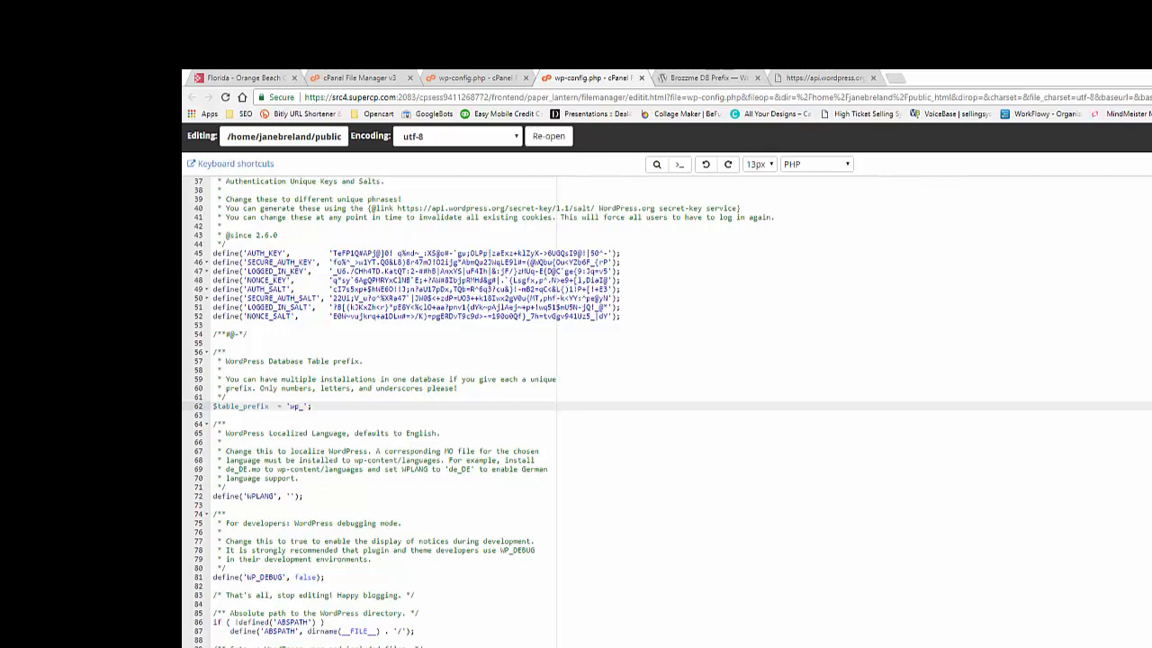
mouse_move(1035, 340)
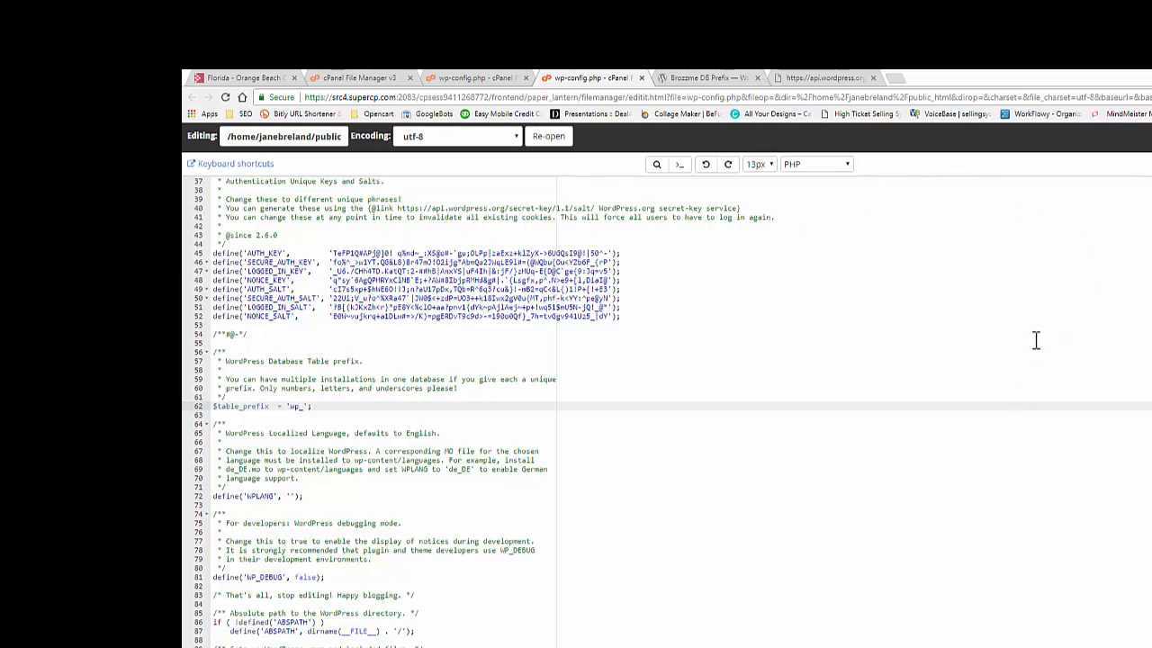
mouse_move(459, 317)
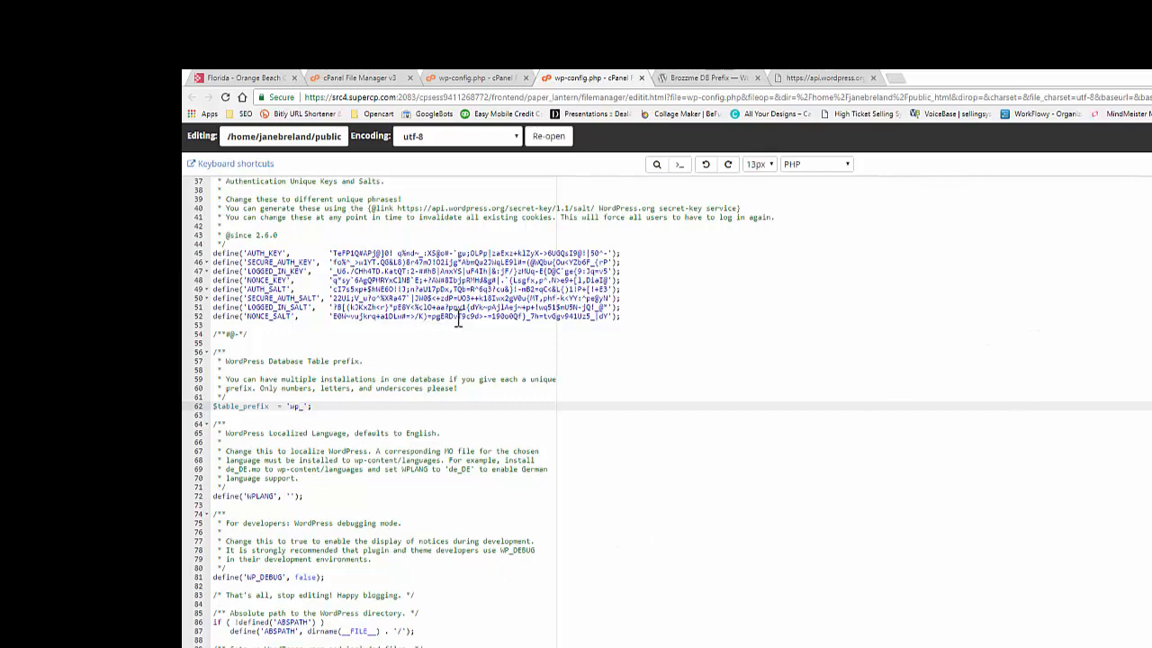
Step: Select lines 45–52, AUTH_KEY through NONCE_SALT, after several selection retries
drag(225, 262, 619, 316)
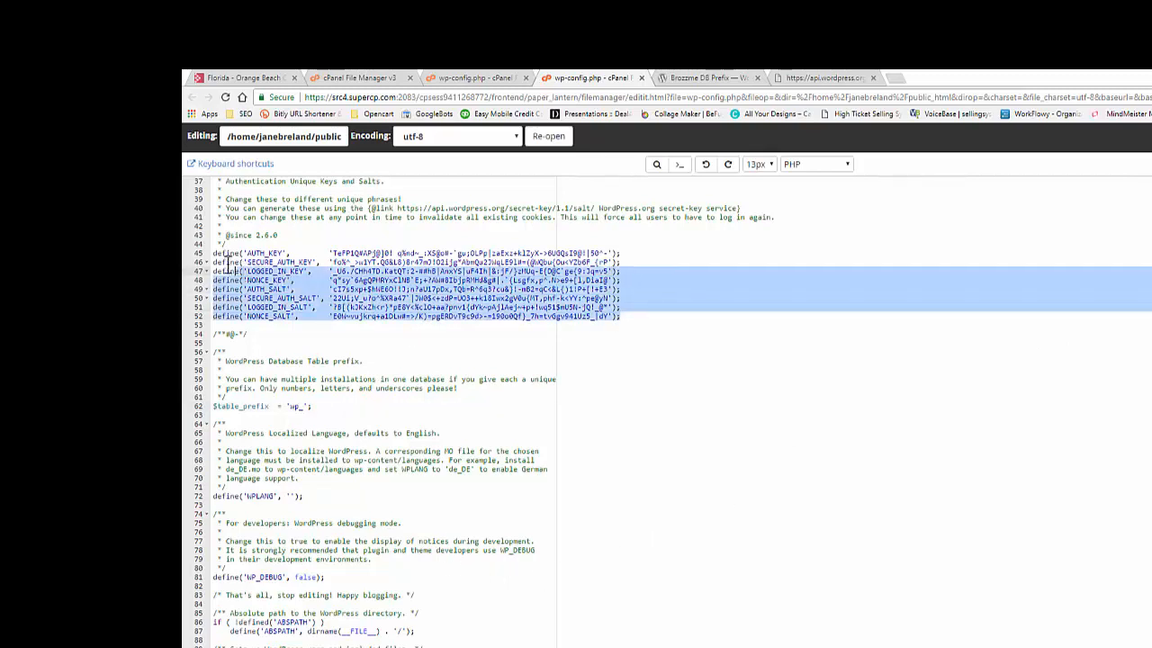
click(622, 316)
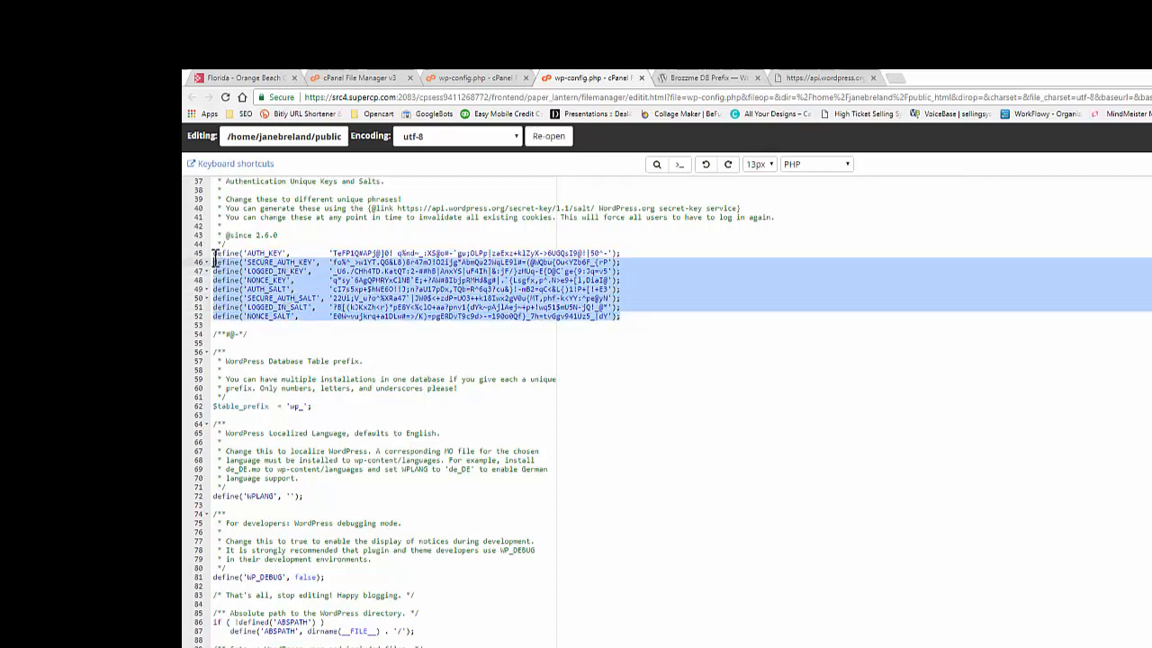
click(630, 316)
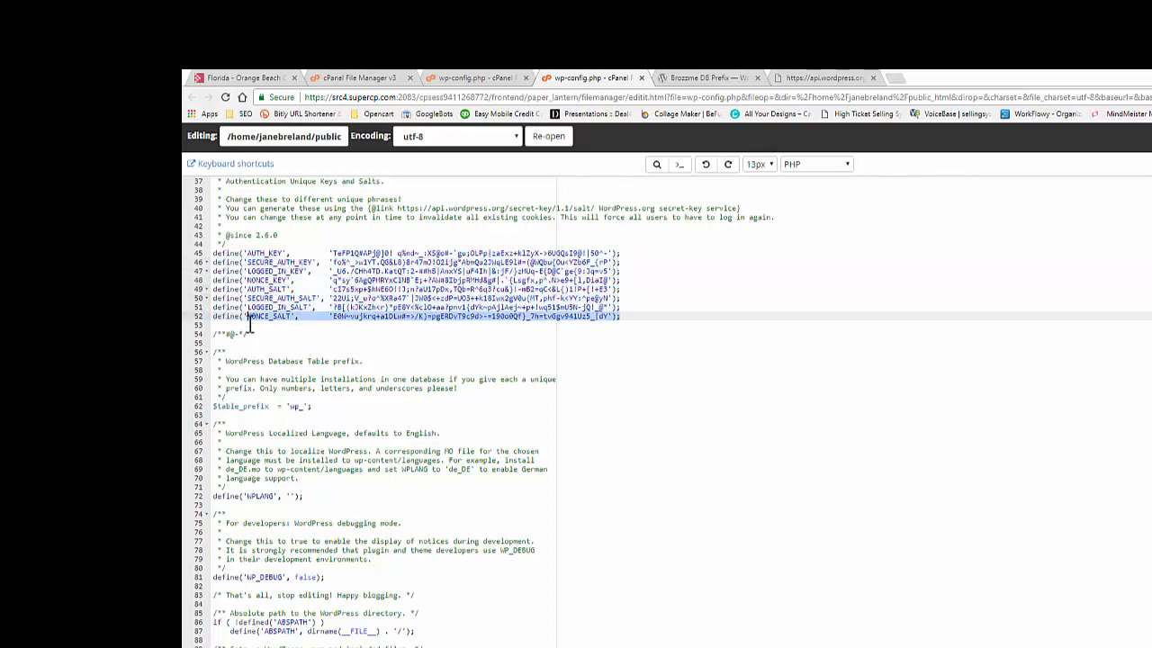
click(658, 320)
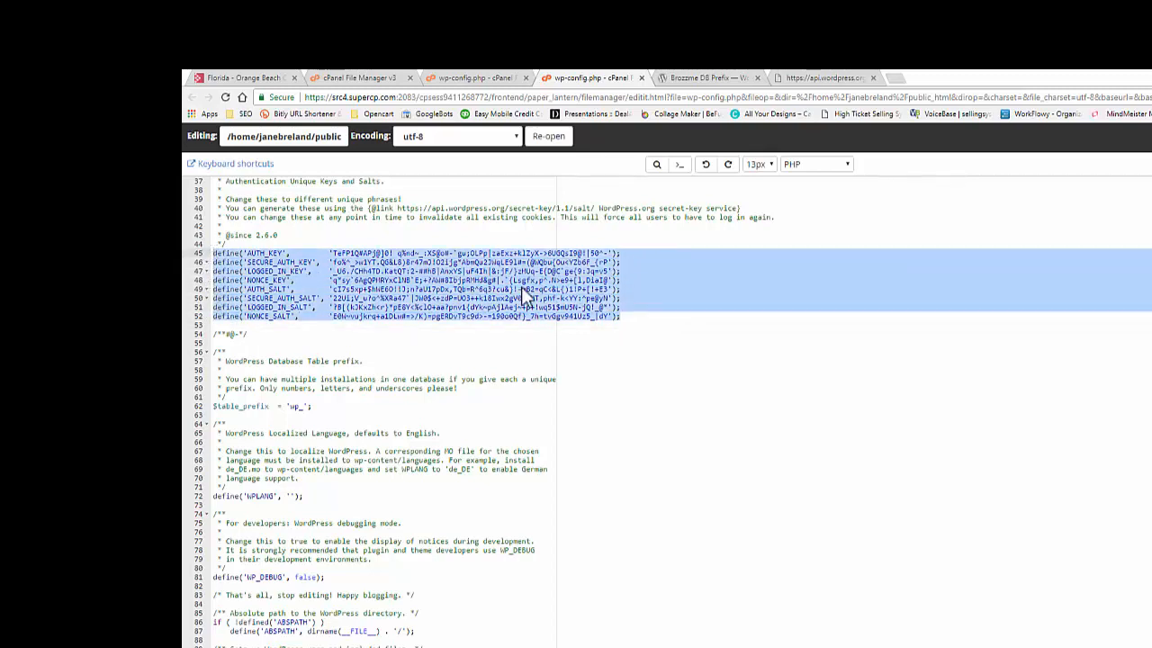
click(436, 316)
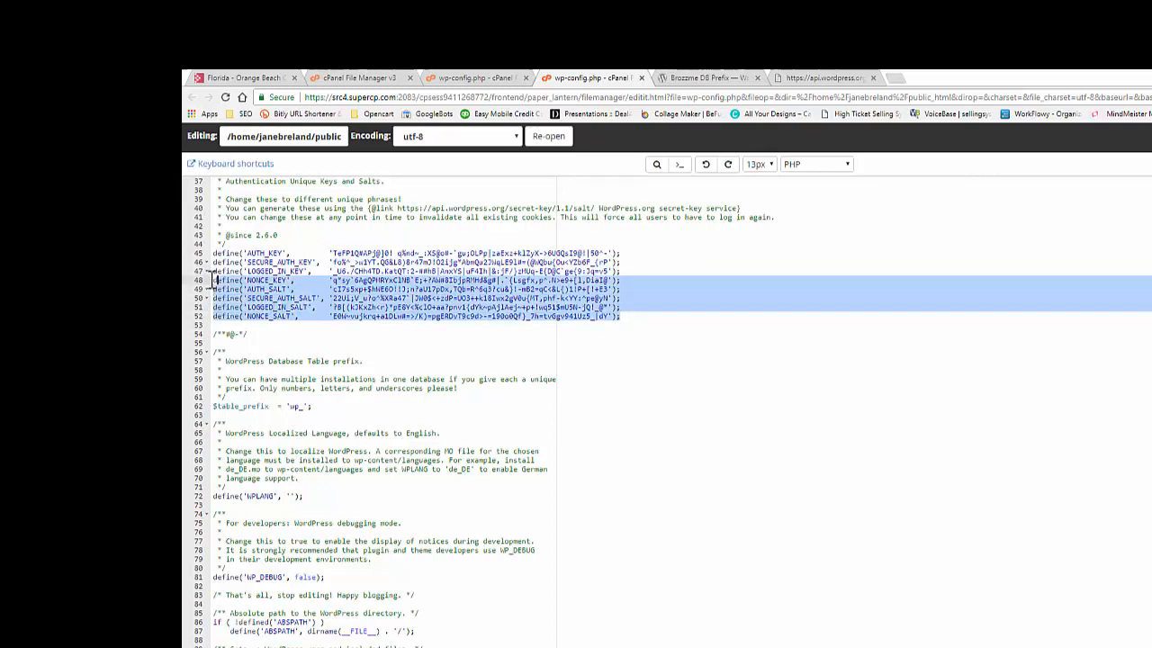
click(616, 316)
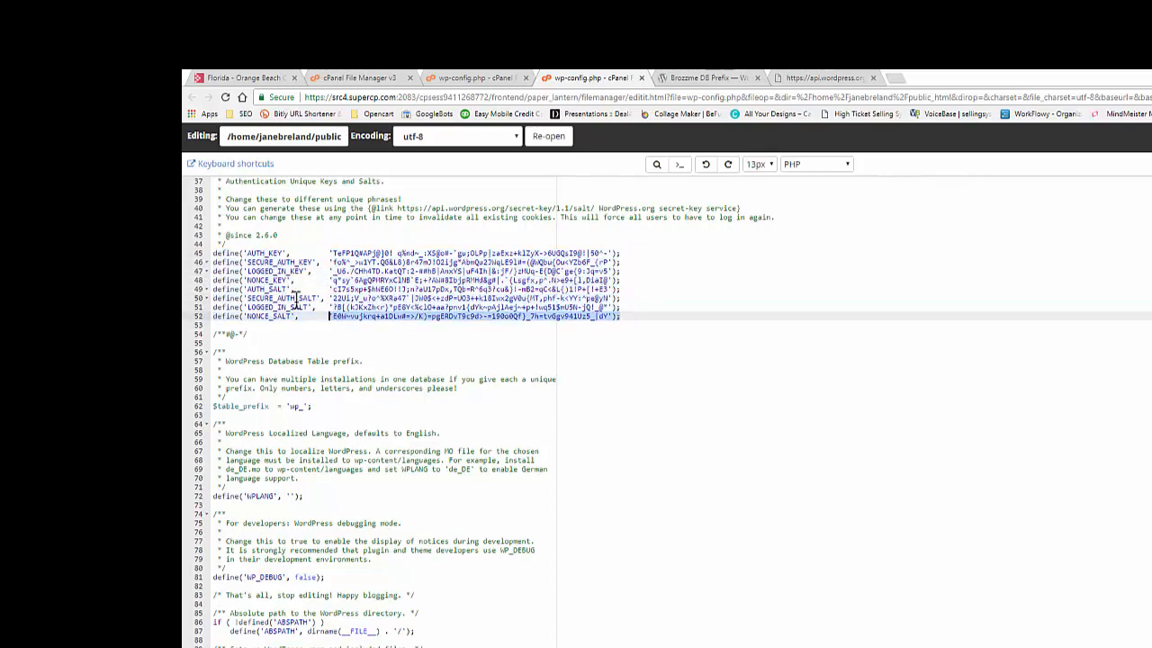
drag(214, 253, 639, 316)
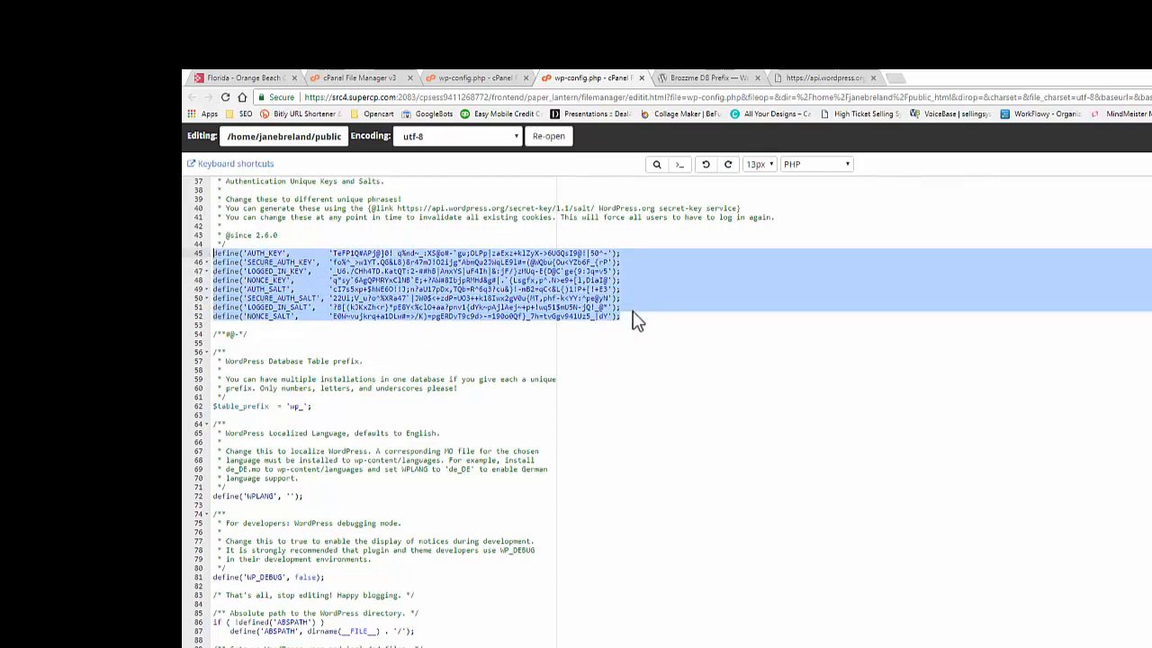